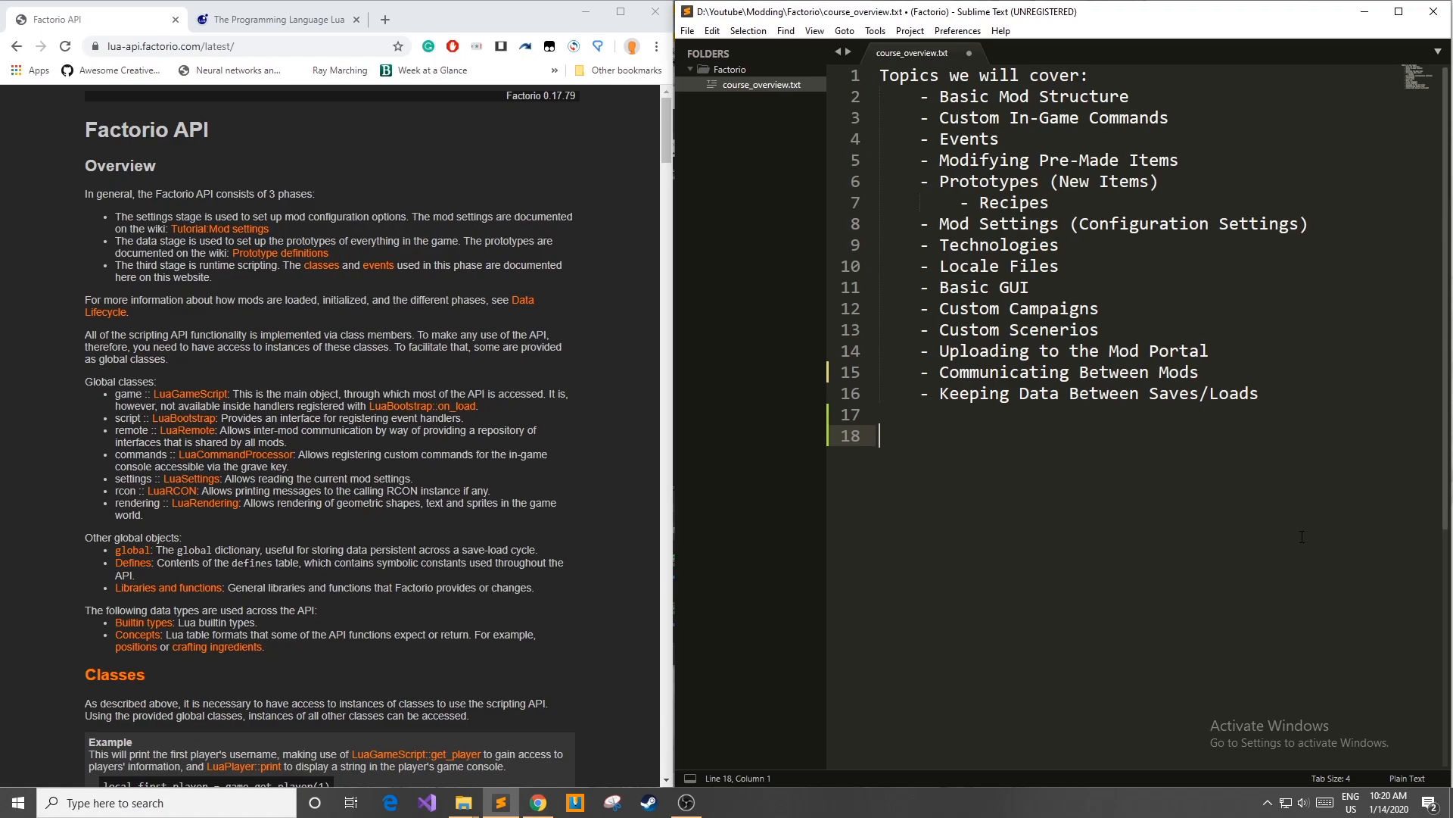
- Add the '/give-players-item' command with heavy armor to the topic list
{"action": "type", "text": "/"}
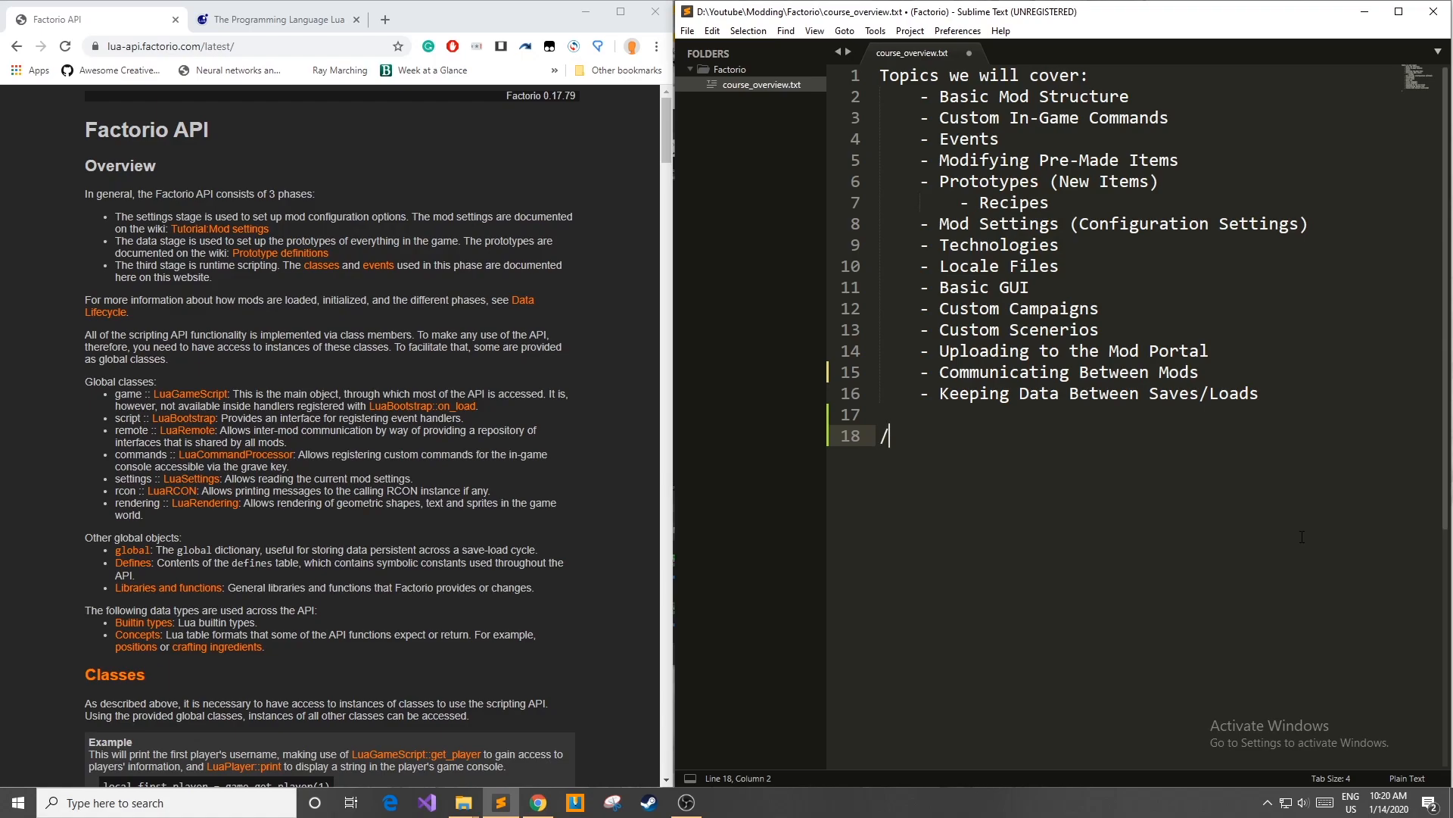
{"action": "type", "text": "give-play"}
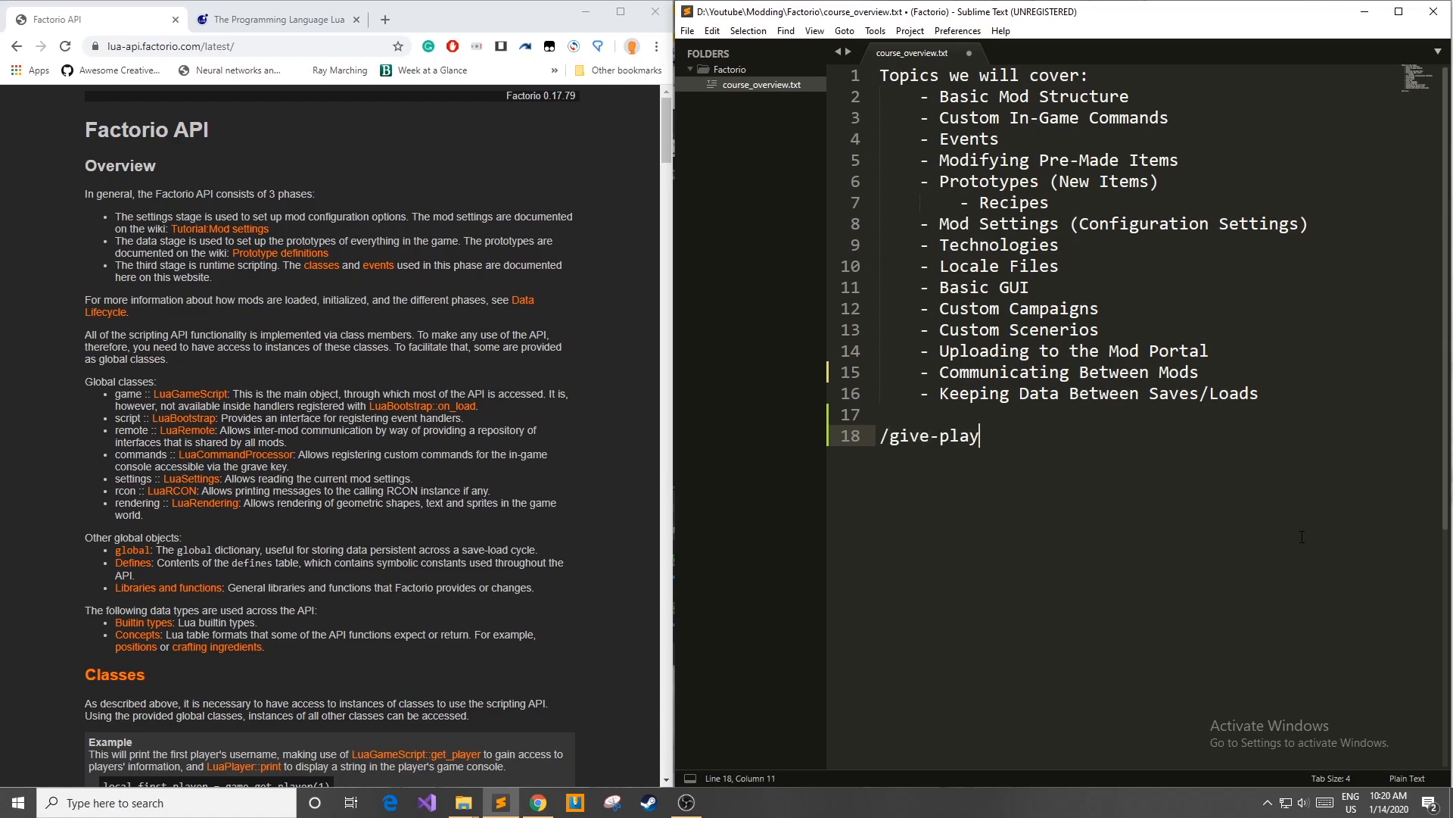
{"action": "type", "text": "ers-item he"}
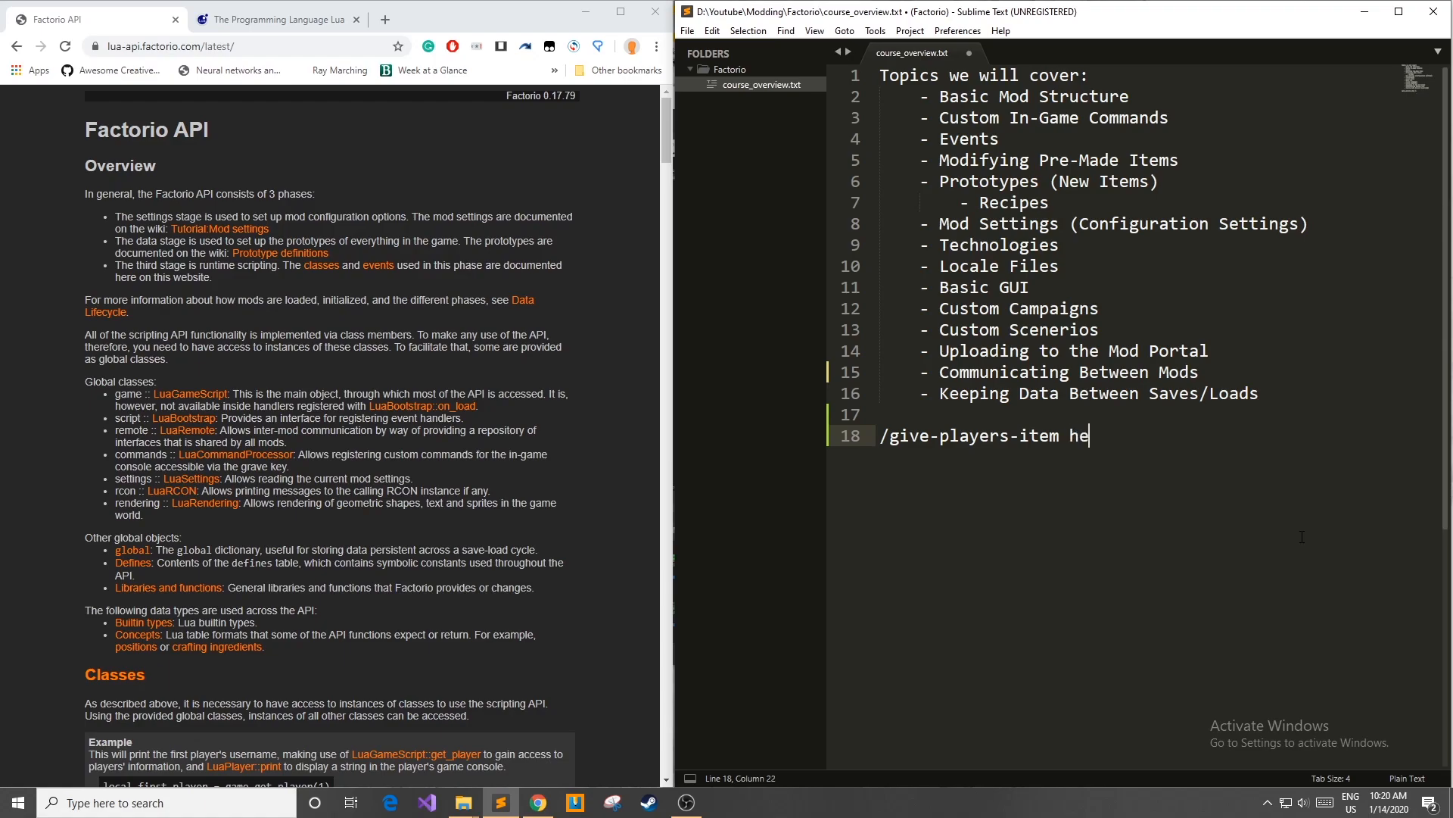
{"action": "type", "text": "avy-armor"}
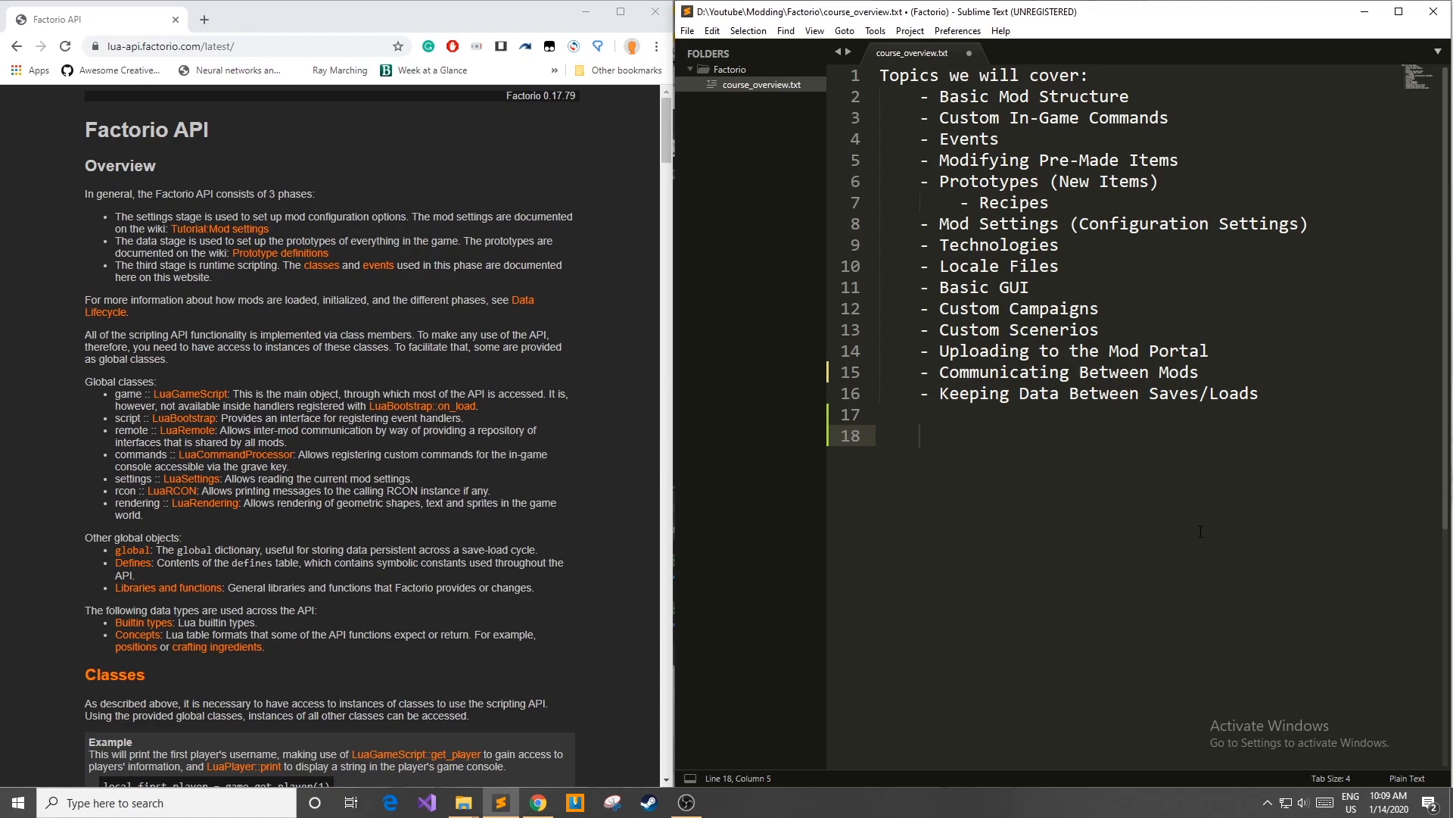
- Highlight the Technologies topic, then bring up the lua.org tab in Chrome
{"action": "left_click", "coordinate": [1060, 244]}
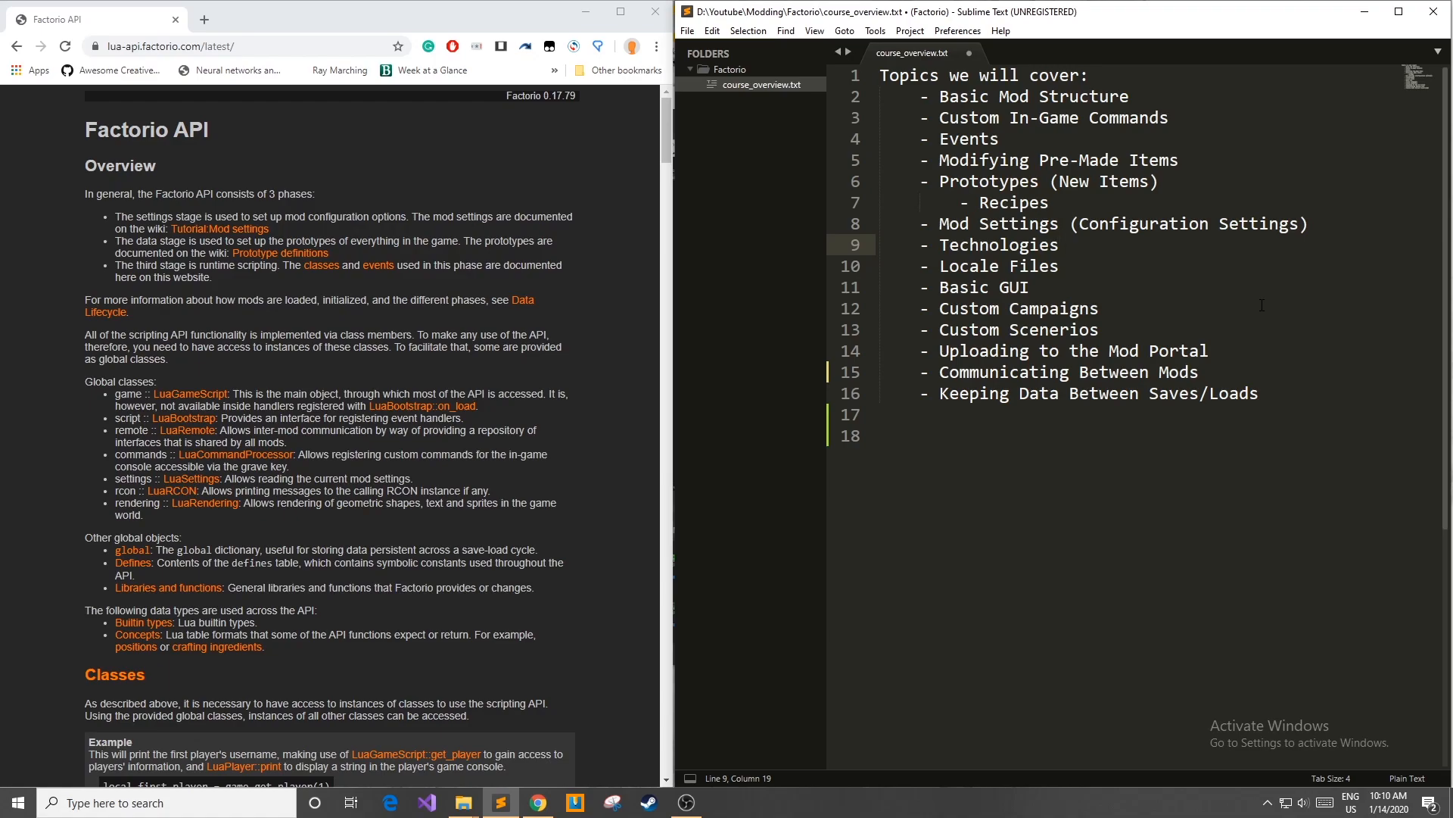
{"action": "double_click", "coordinate": [998, 244]}
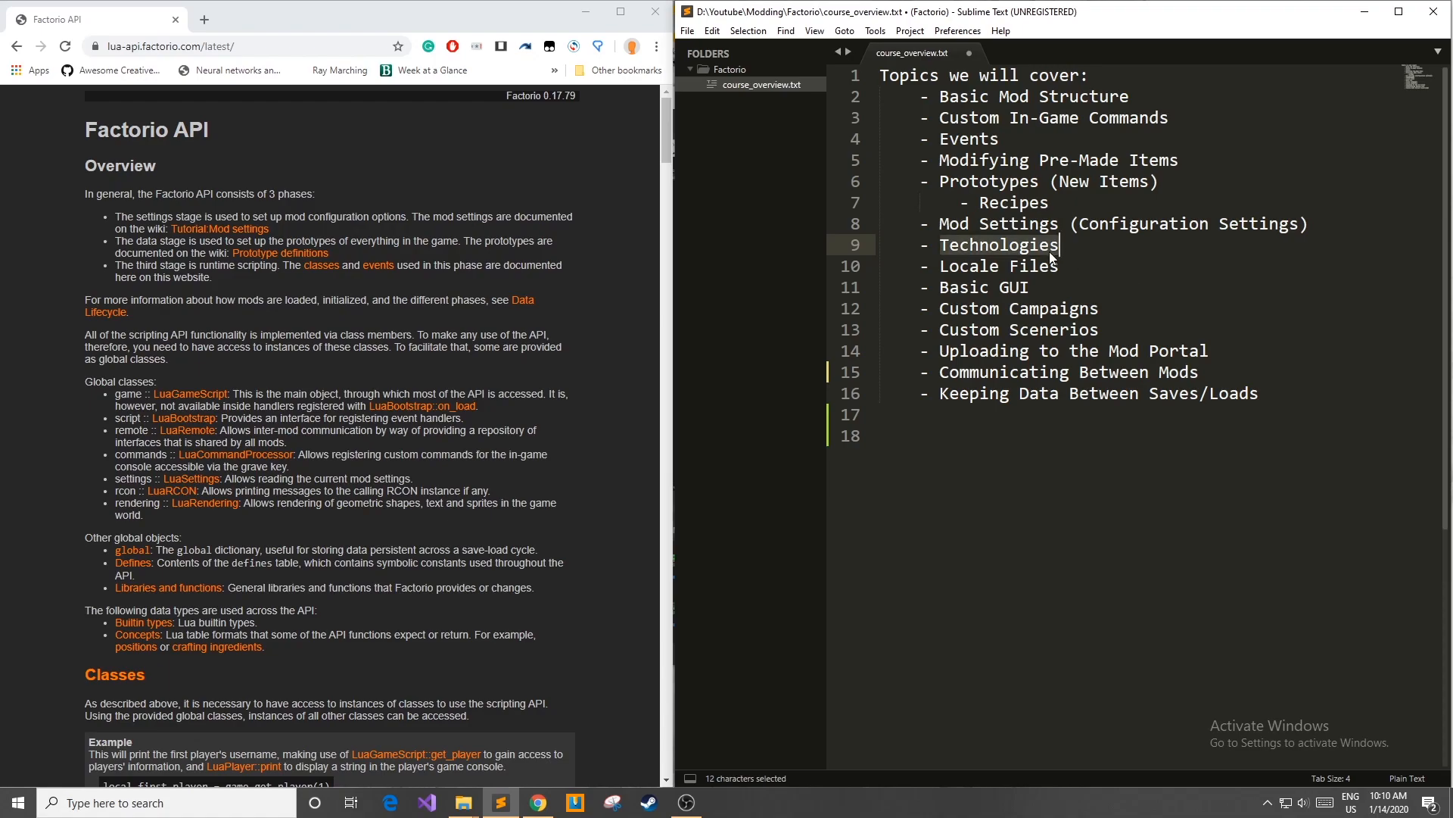
{"action": "double_click", "coordinate": [981, 288]}
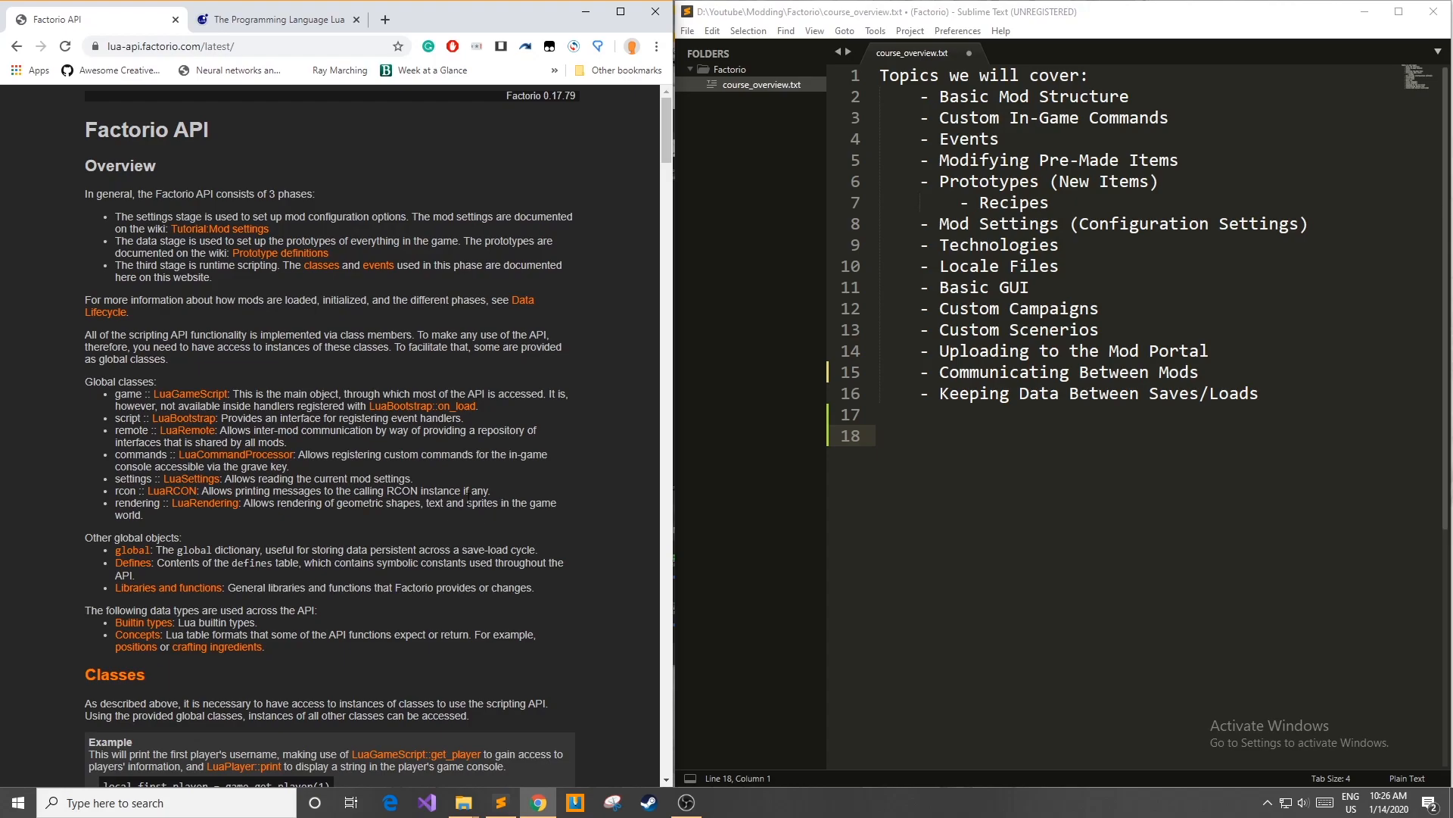
{"action": "left_click", "coordinate": [276, 18]}
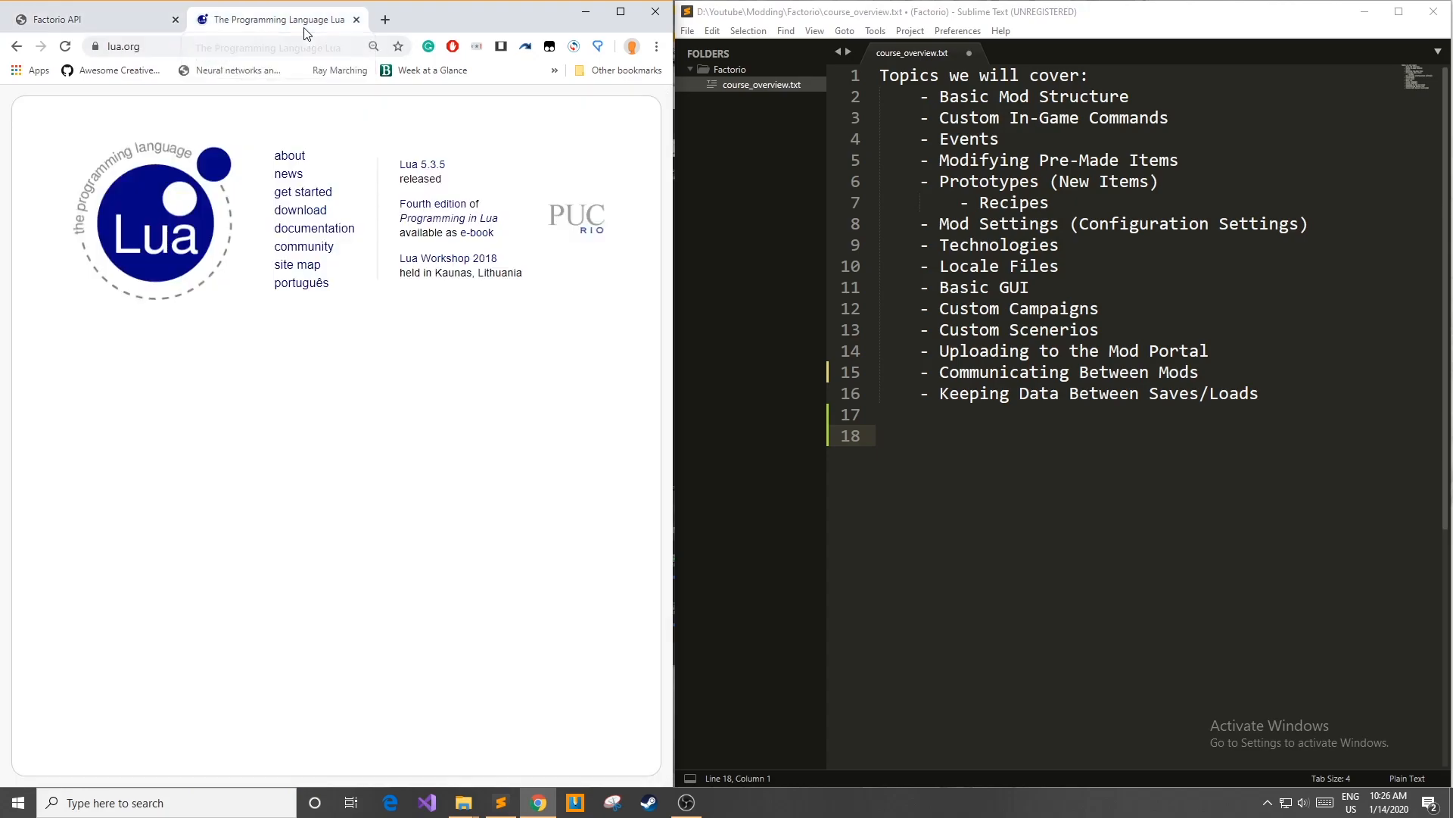
{"action": "mouse_move", "coordinate": [296, 453]}
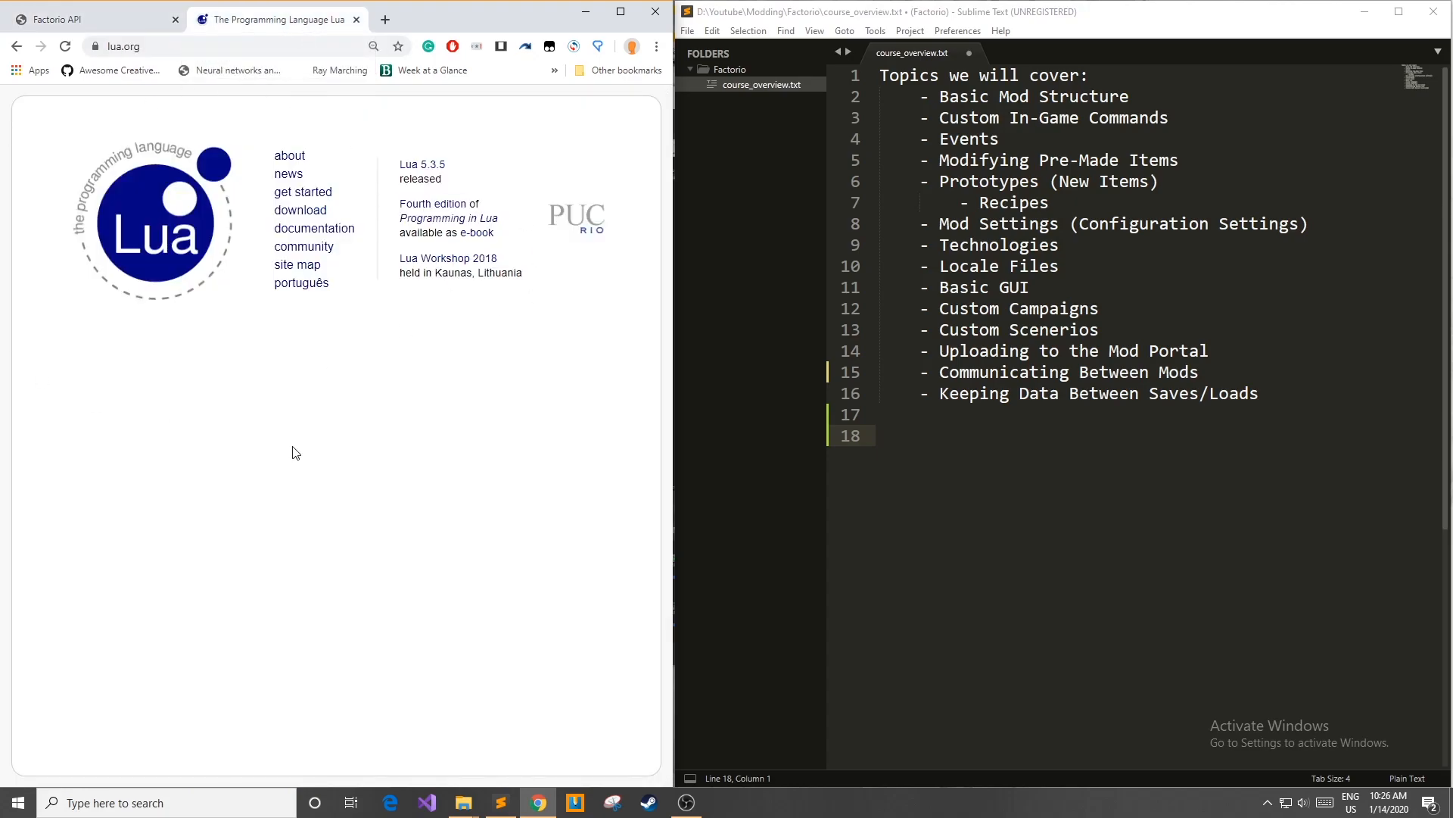